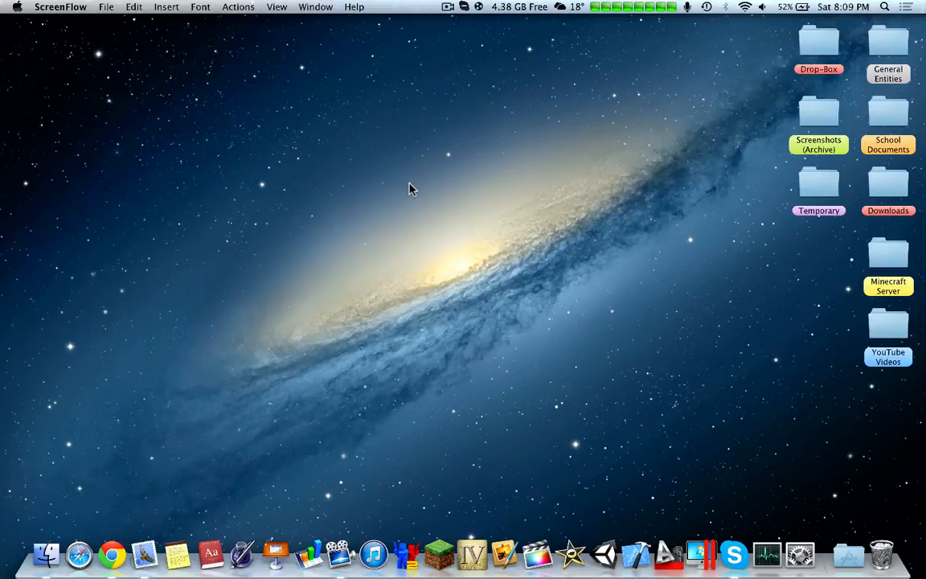
mouse_move(417, 168)
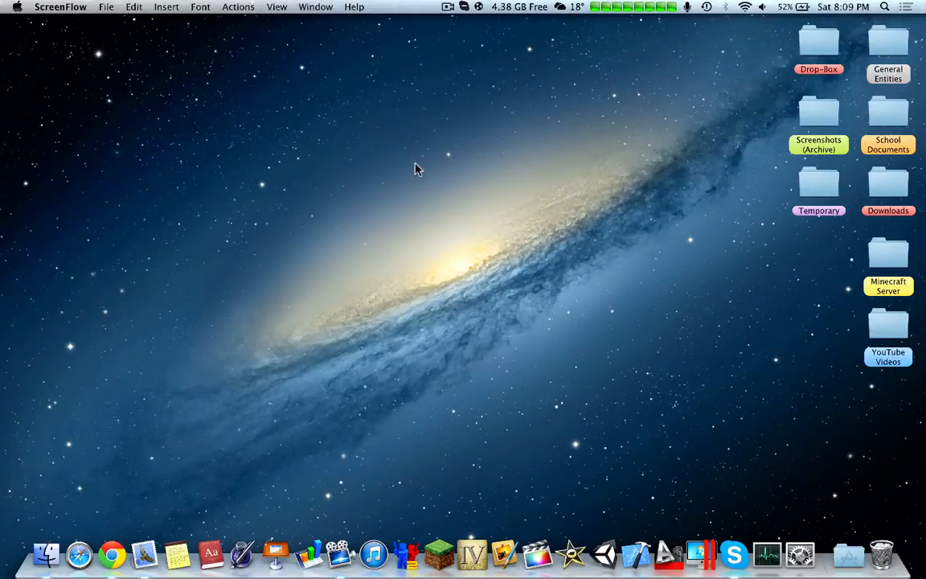
mouse_move(440, 184)
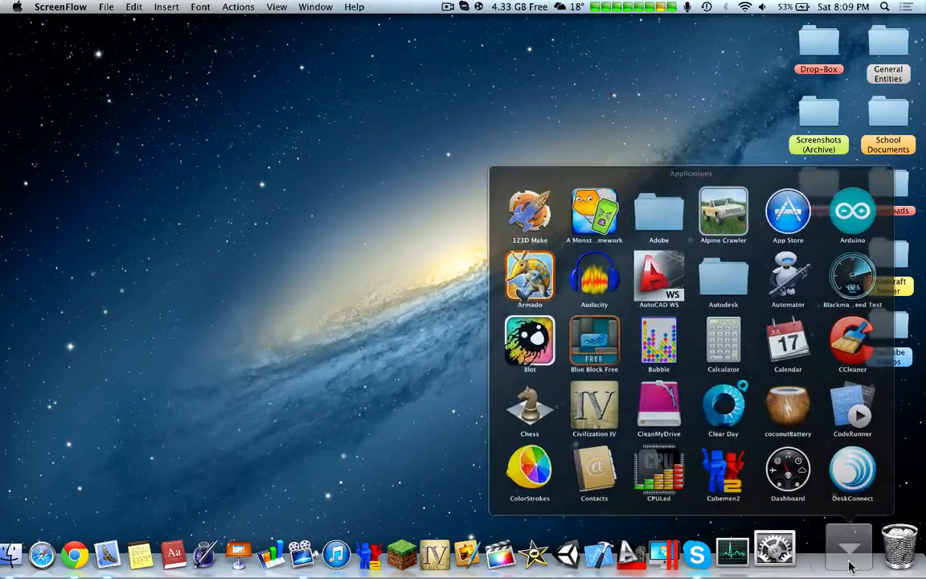
Step: Bring the Notes window onto the screen from the Dock
click(848, 546)
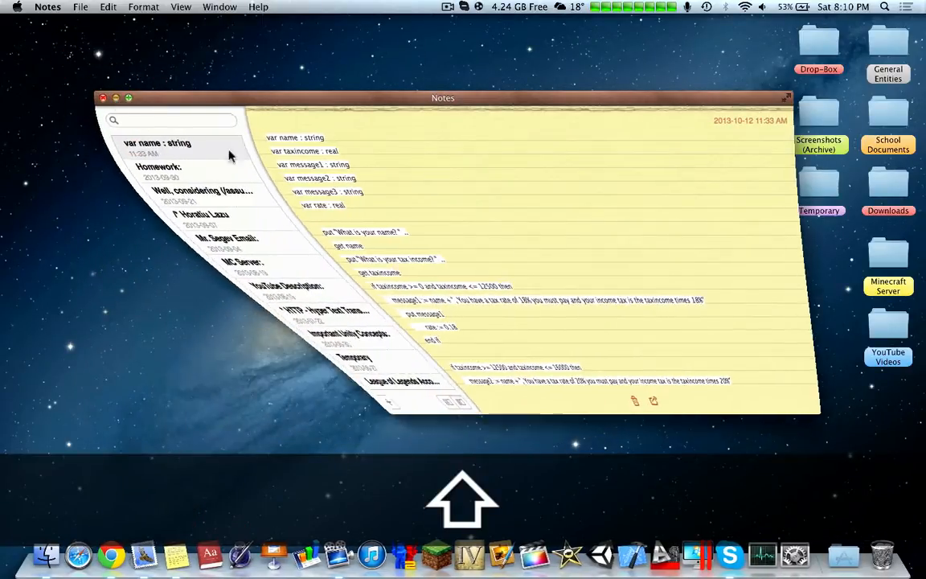
Step: Minimize the Notes window in slow motion, then quit Notes leaving the empty desktop
click(115, 98)
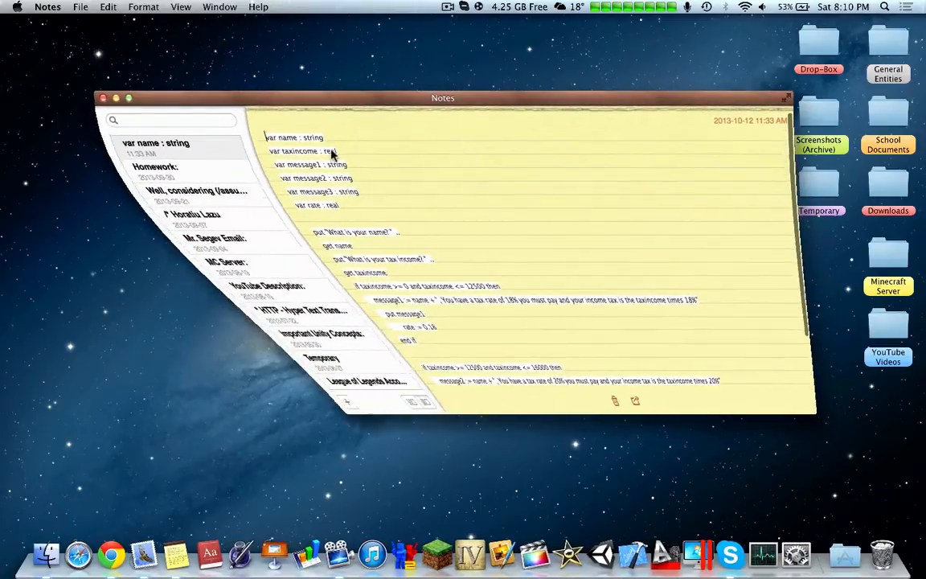
key(cmd+q)
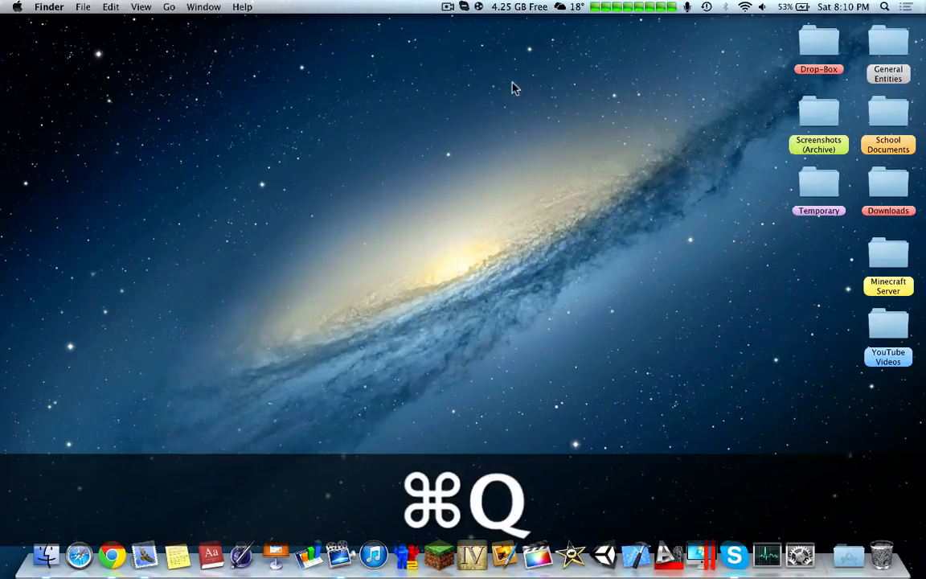